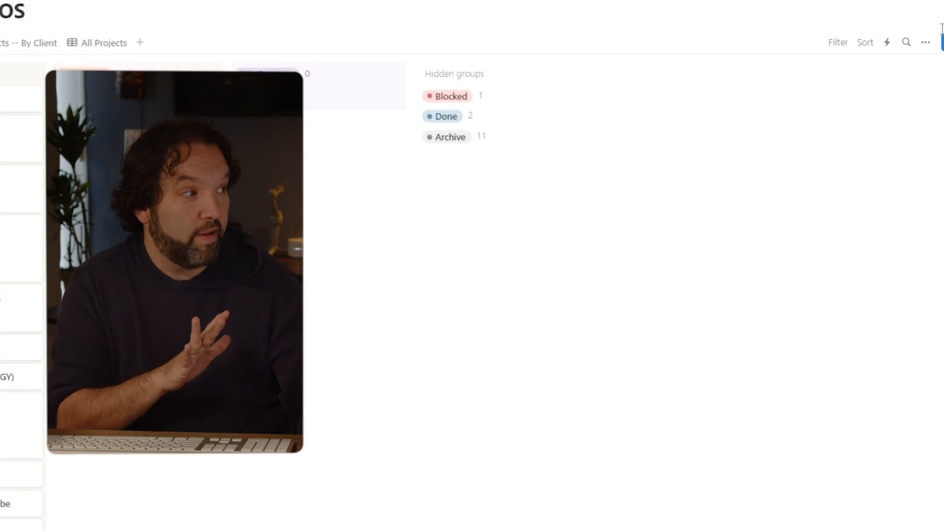
- Add a Projects aOS page using the 'Production Schedule for my youtube' template, starting in Backlog
click(940, 42)
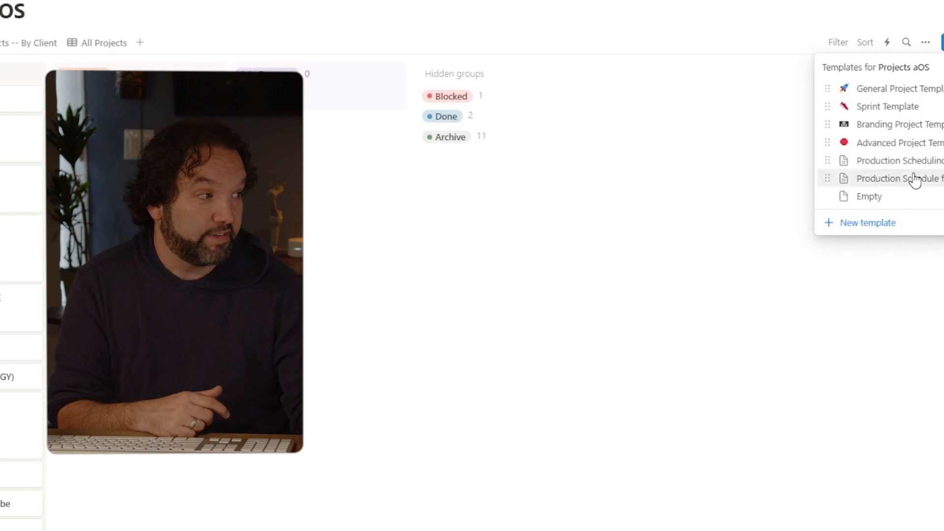
click(899, 178)
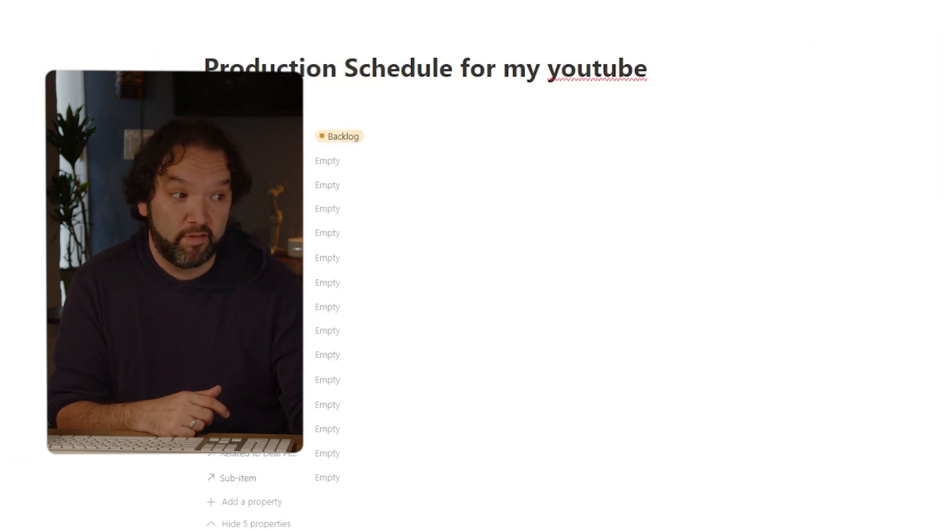